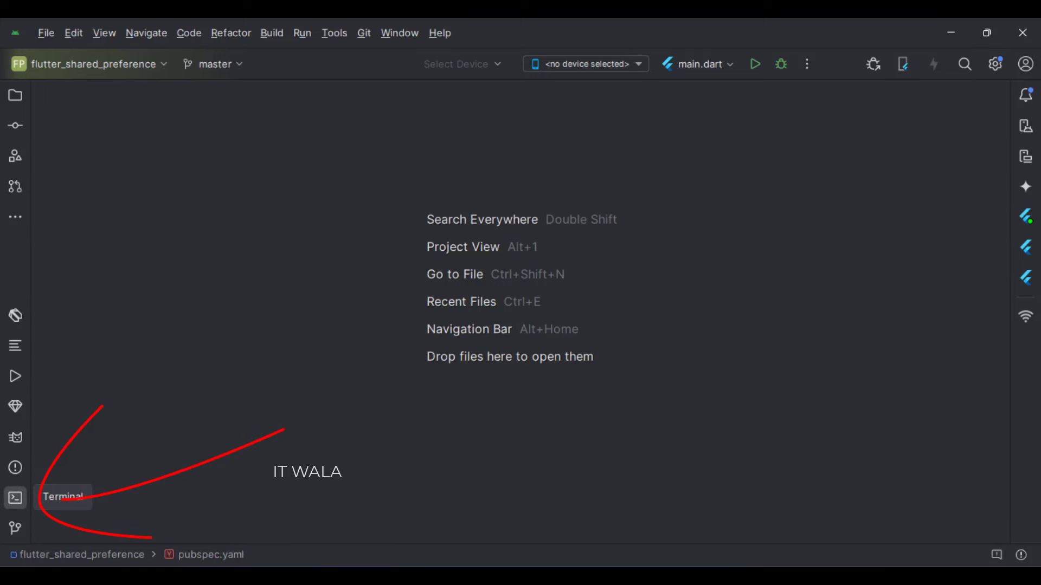
- Show the flutter_shared_preference project's file tree in the Project tool window
left_click(14, 498)
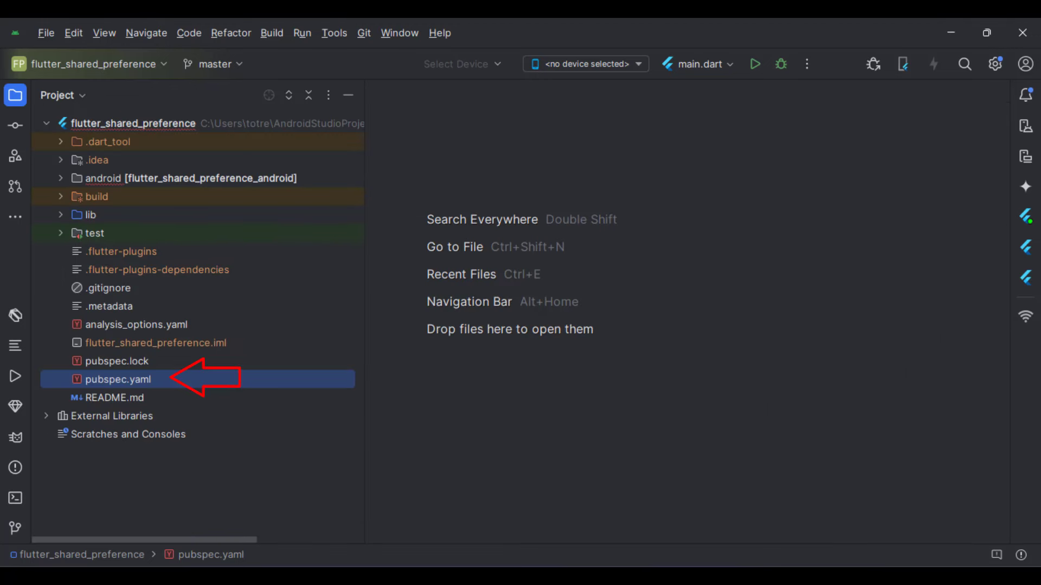
- Open pubspec.yaml from the project tree, leading to main.dart with the shared_preferences import
double_click(118, 380)
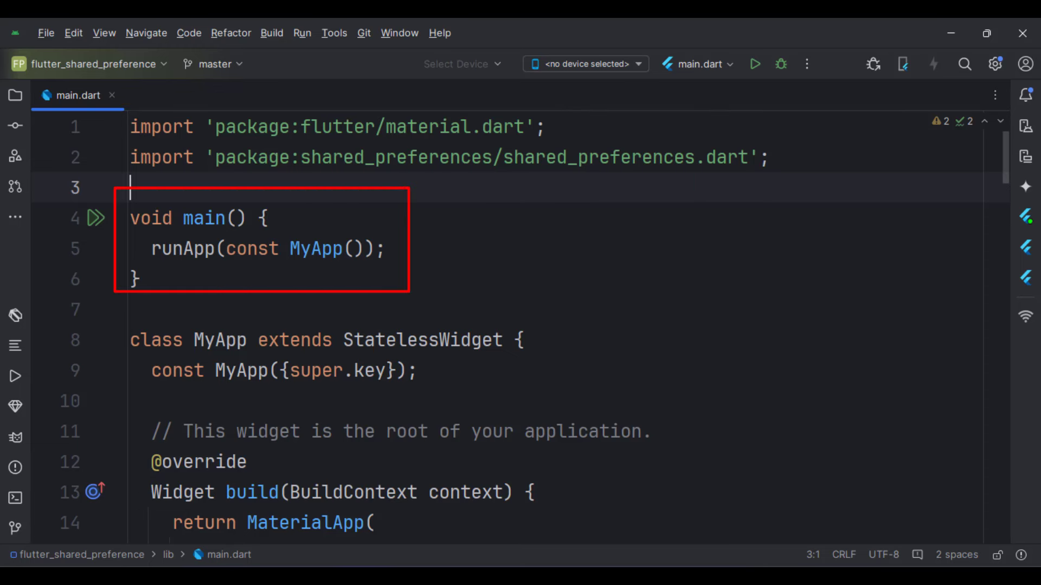
scroll("down", 3)
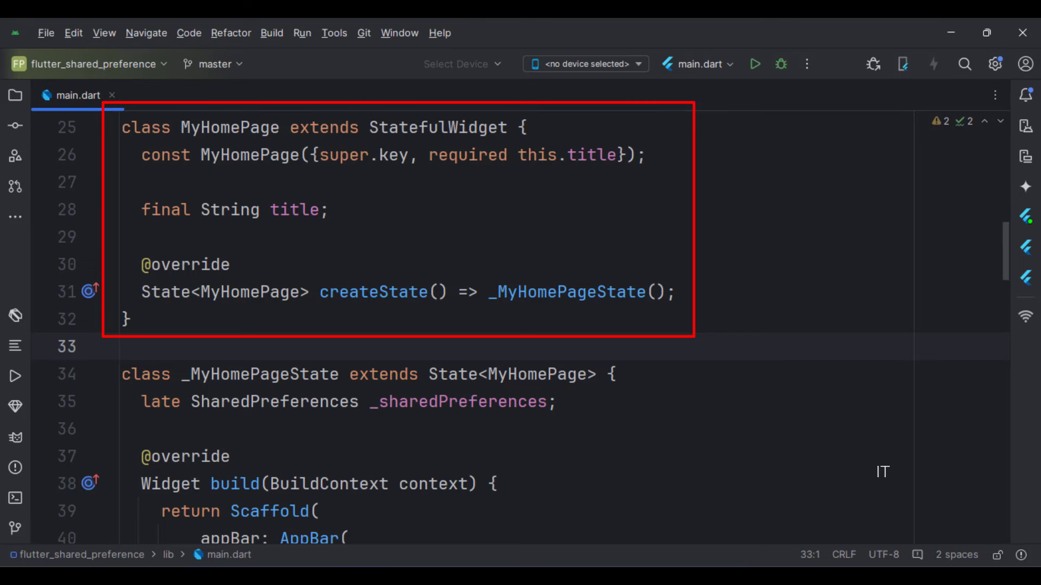
scroll("down", 3)
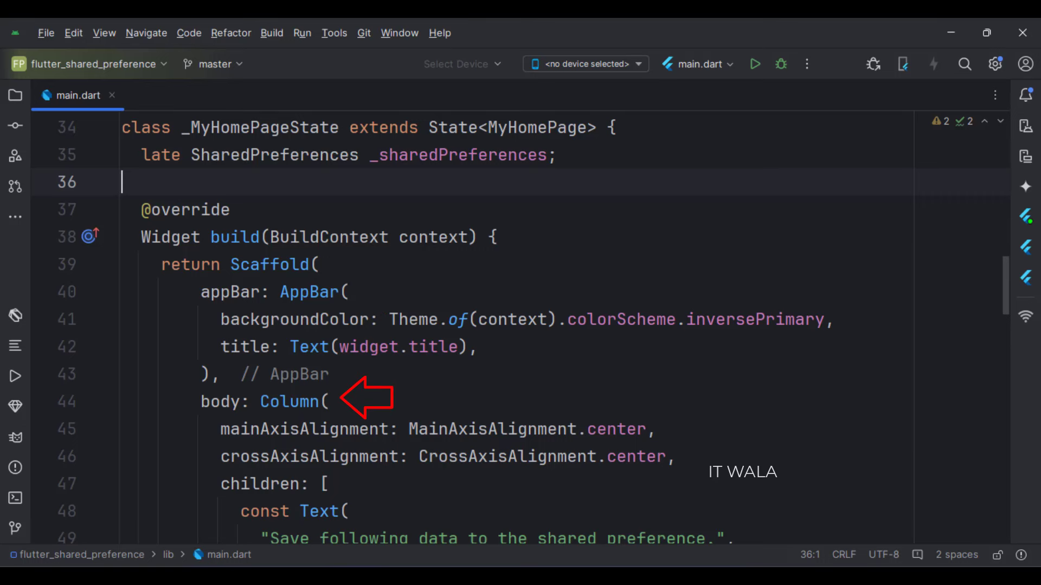
scroll("down", 3)
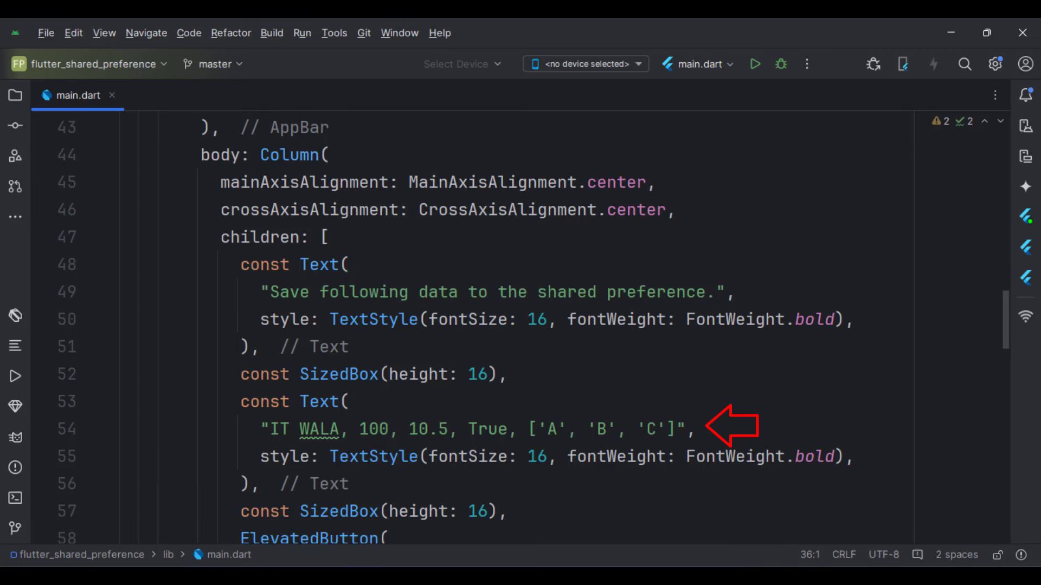
scroll("down", 3)
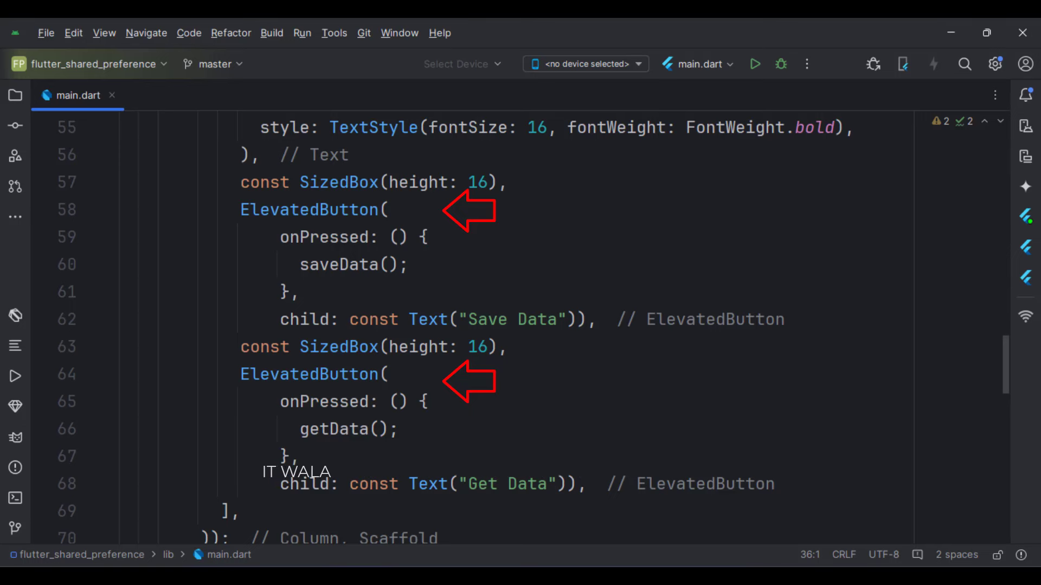
scroll("down", 3)
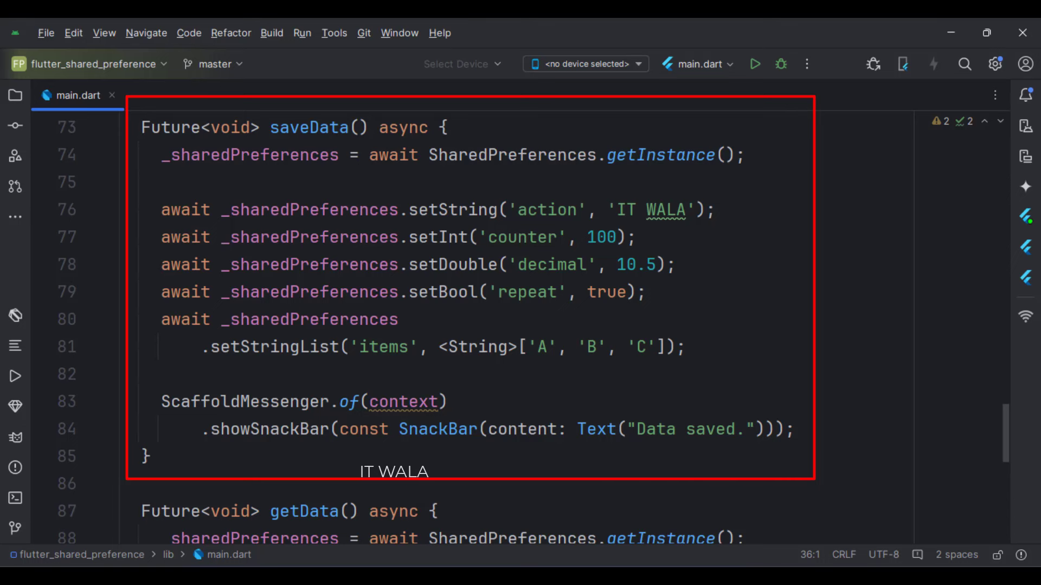
scroll("down", 3)
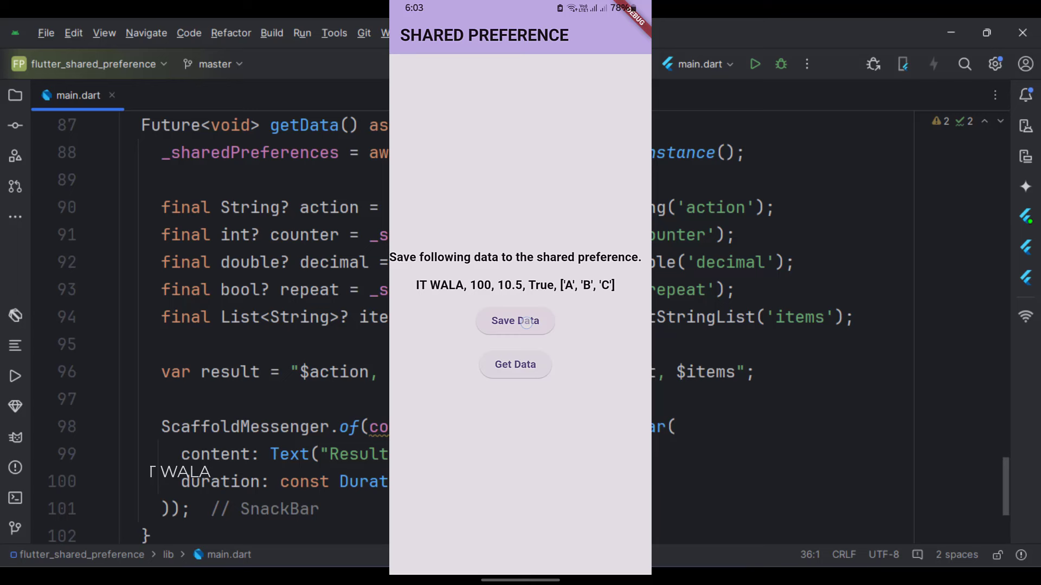
- Save the sample values, then read back 'IT WALA, 100, 10.5, true, [A, B, C]'
left_click(514, 321)
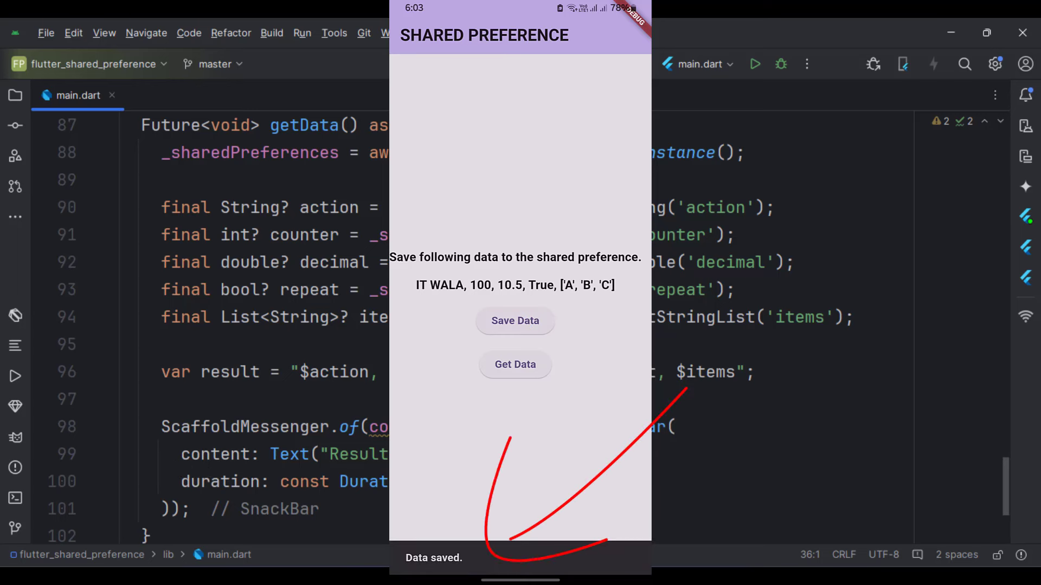
left_click(515, 364)
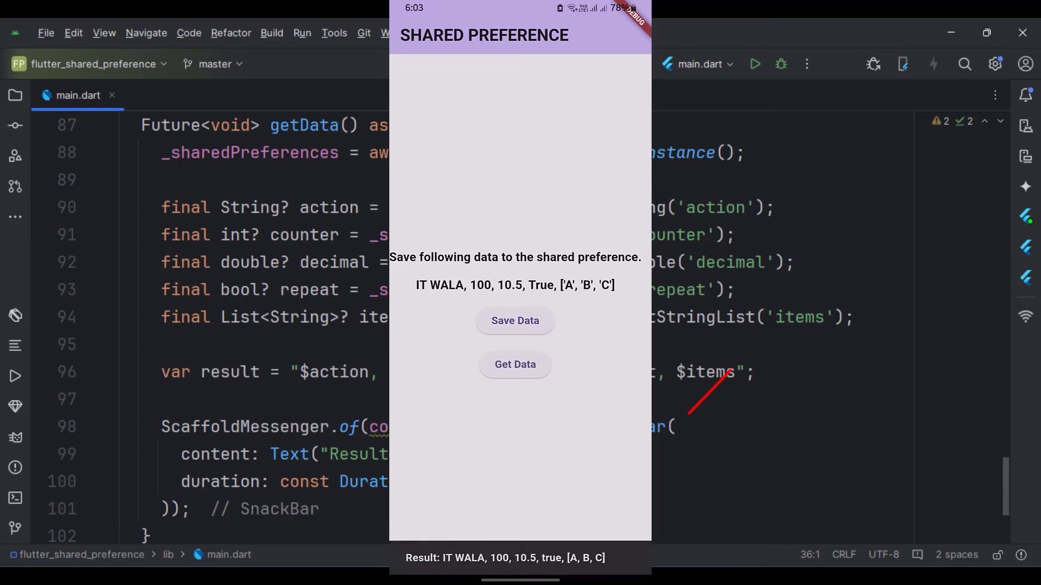